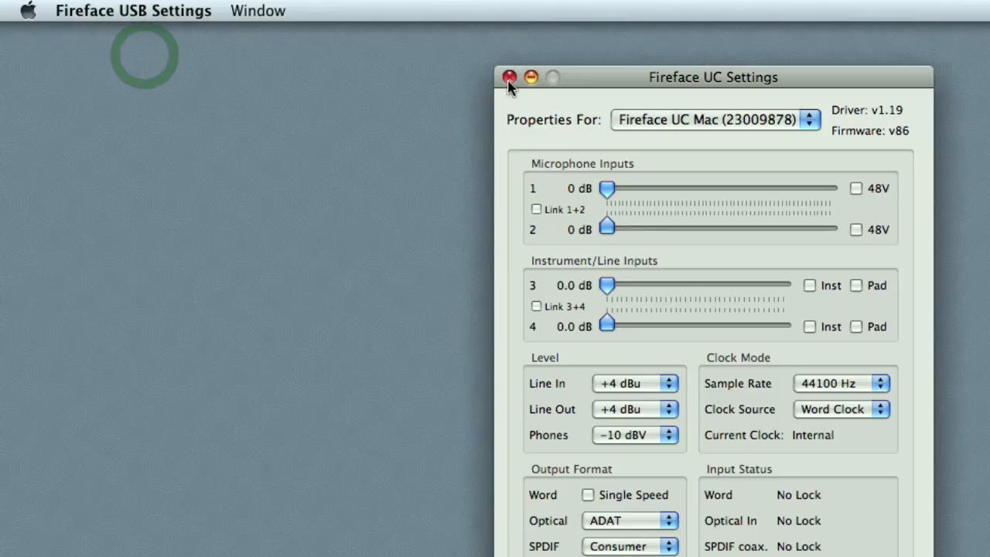
- Close the Fireface UC settings window and open Macintosh HD in Finder
click(509, 77)
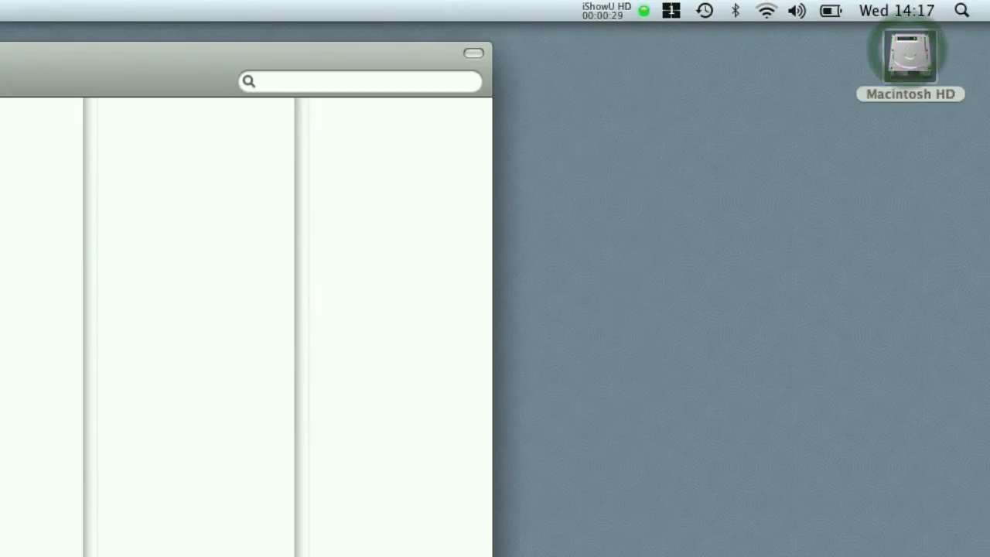
click(269, 107)
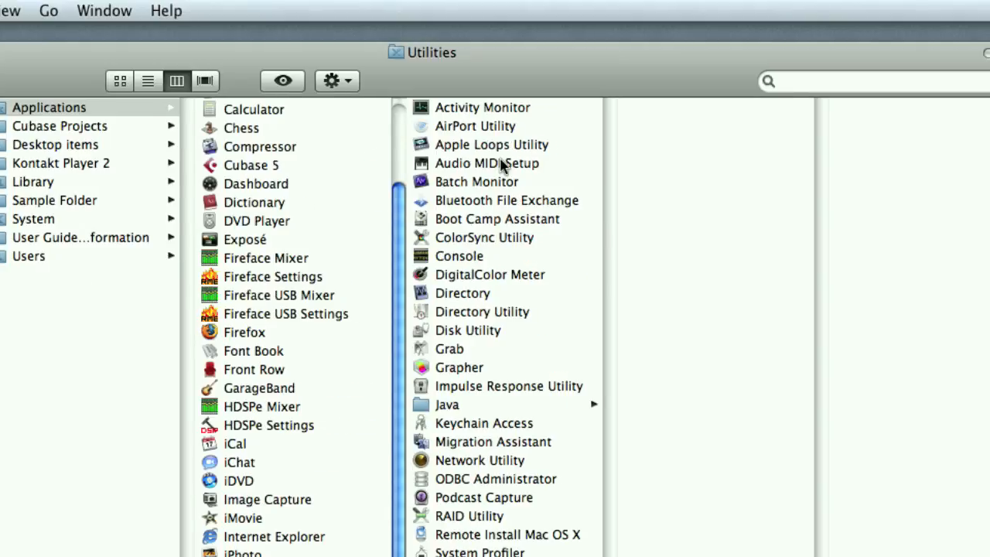
- Launch Audio MIDI Setup and bring up the Aggregate Device Editor from the Audio menu
double_click(486, 164)
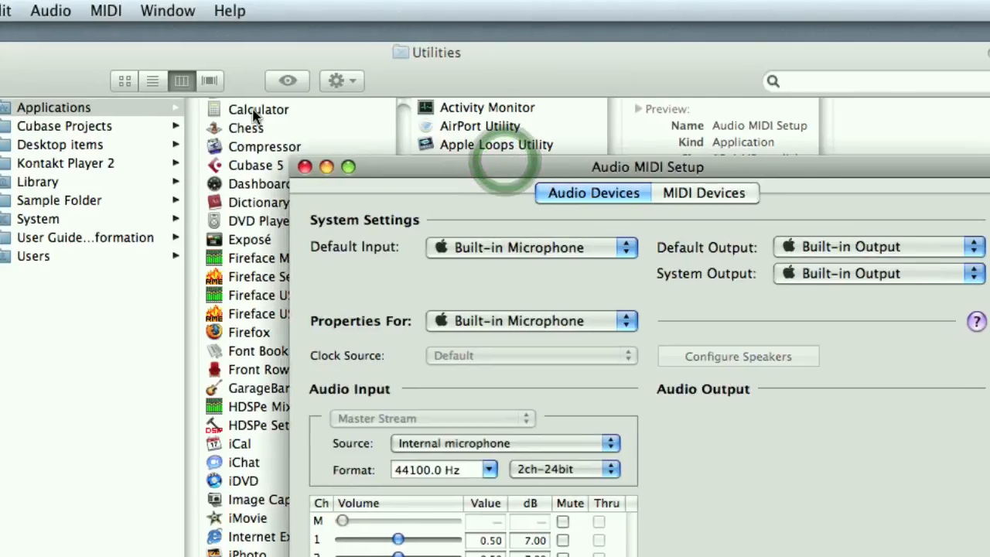
click(269, 10)
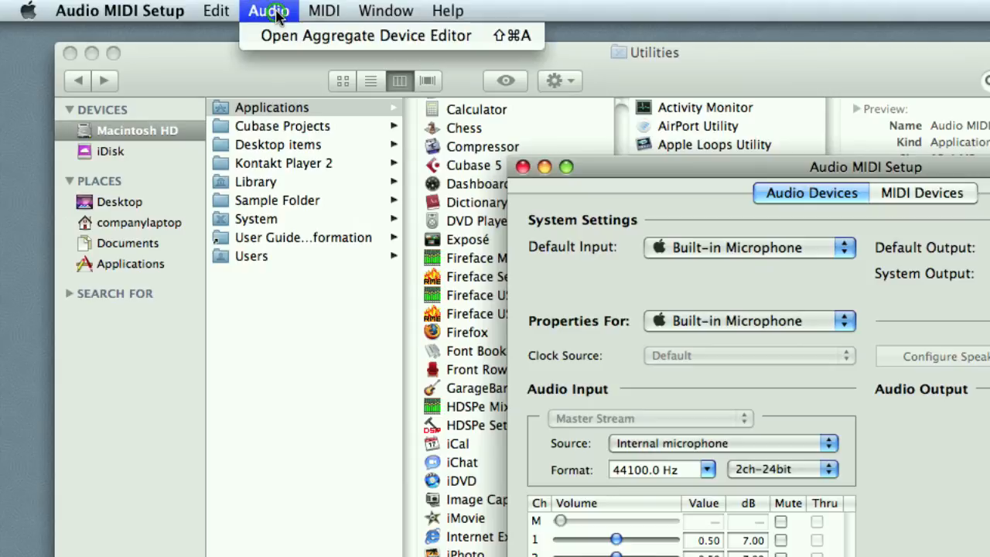
mouse_move(363, 36)
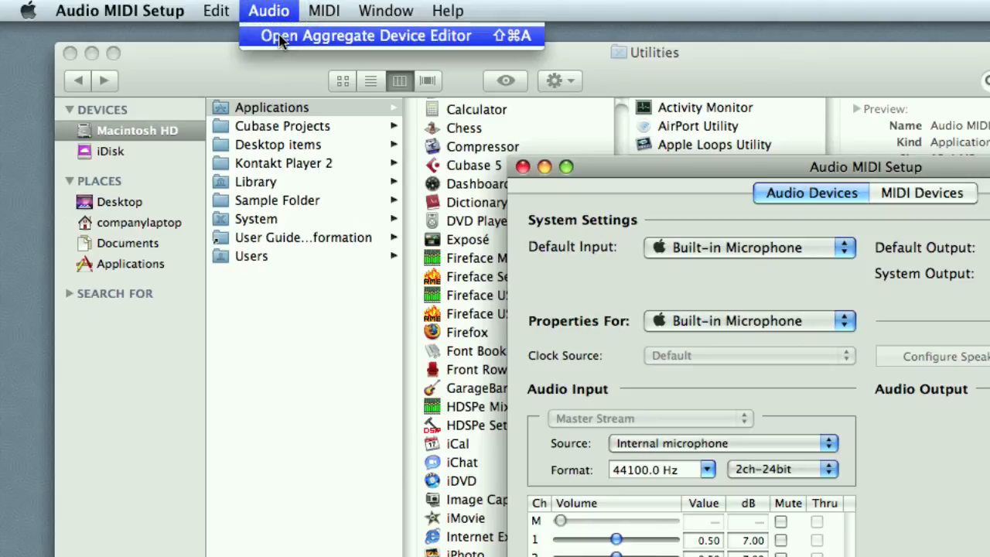
click(362, 36)
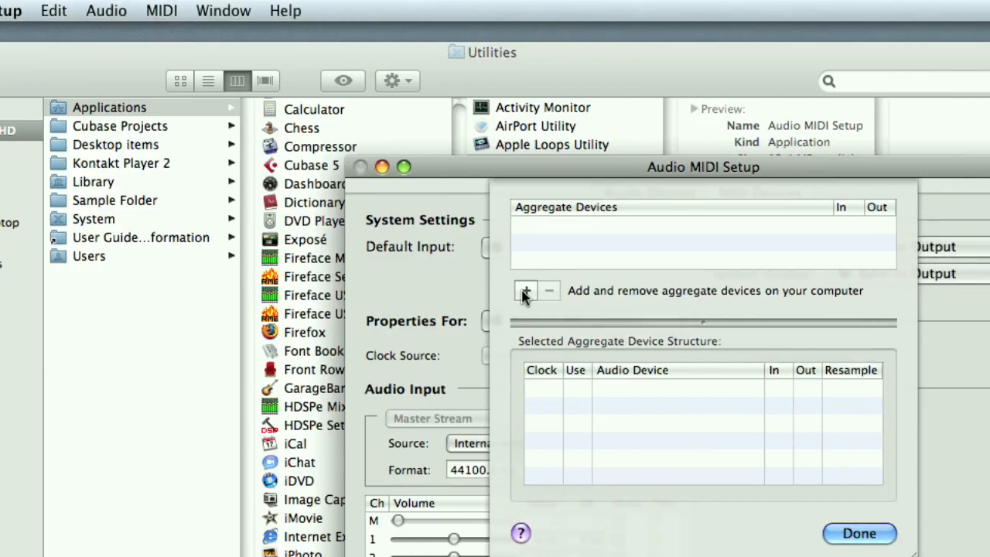
- Add an aggregate device named 'Firefaces' using both Fireface UC units and finish editing
click(526, 291)
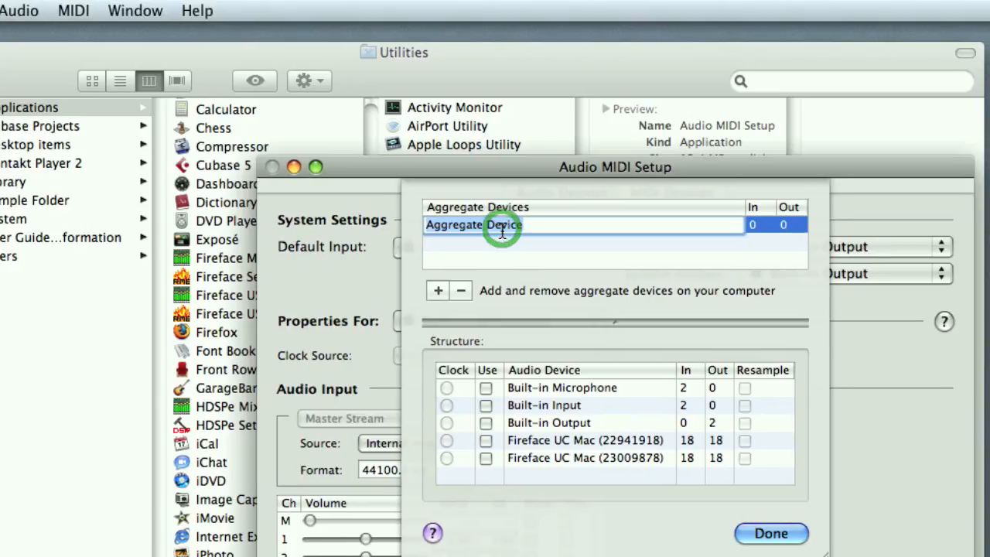
text(F)
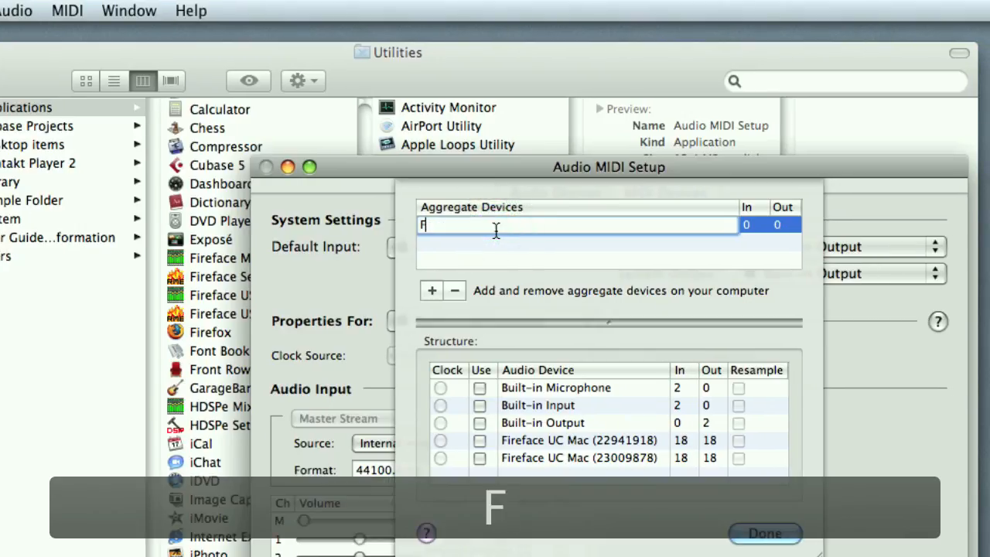
text(irefaces)
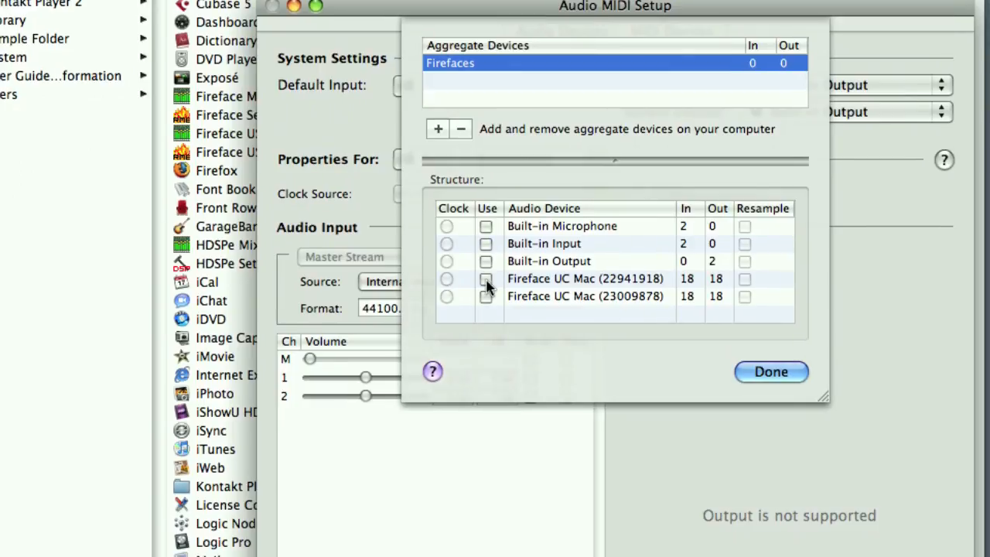
click(486, 279)
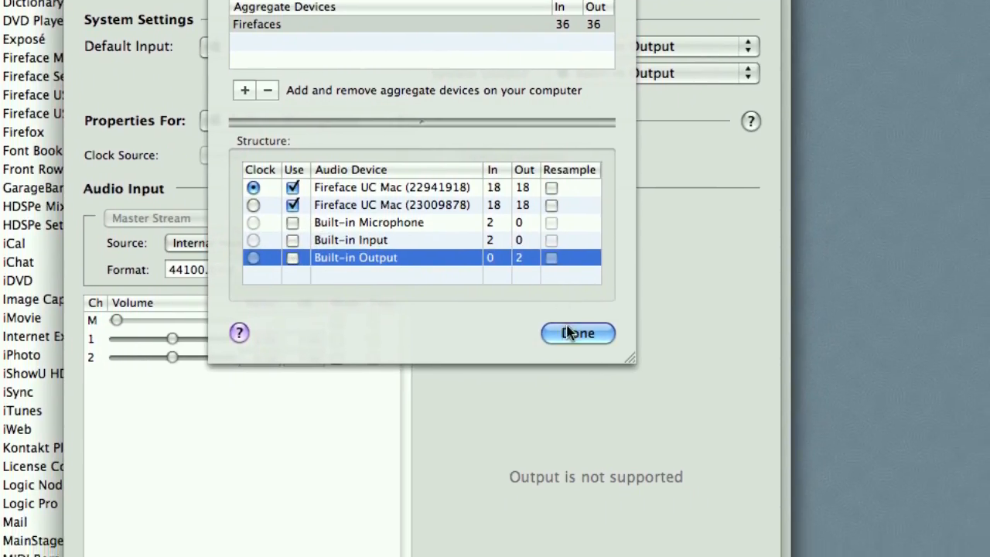
click(578, 334)
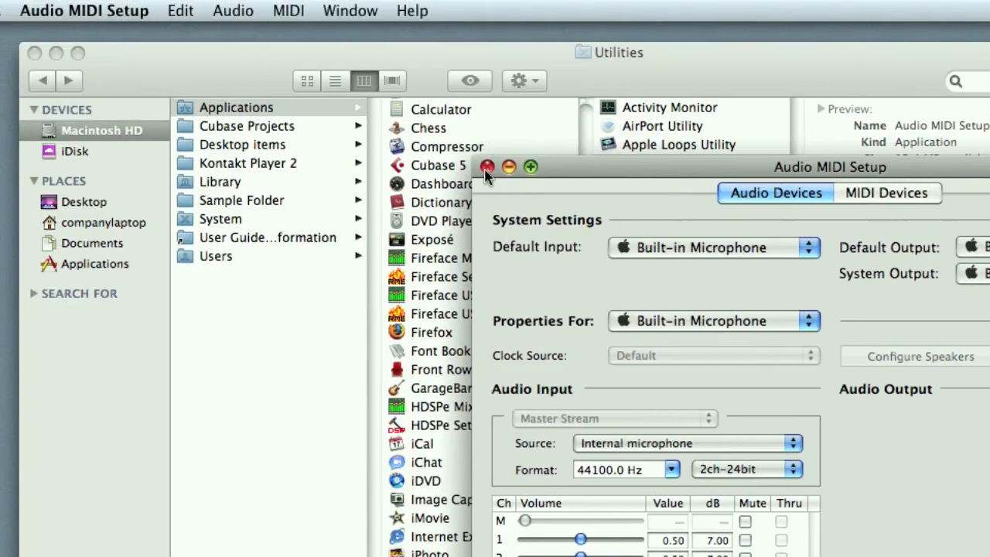
- Close Audio MIDI Setup and the Utilities window, then launch Logic Pro from the Dock
click(487, 167)
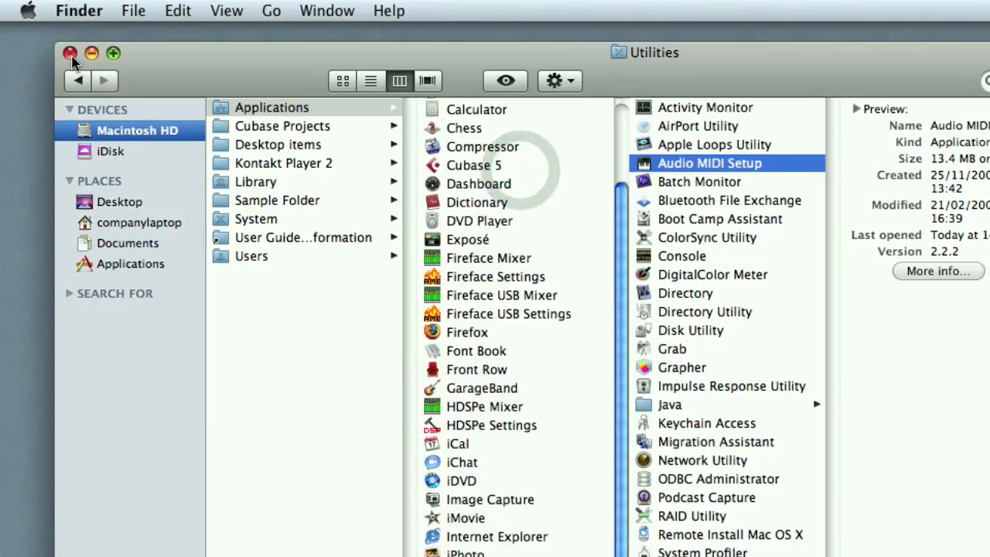
click(71, 53)
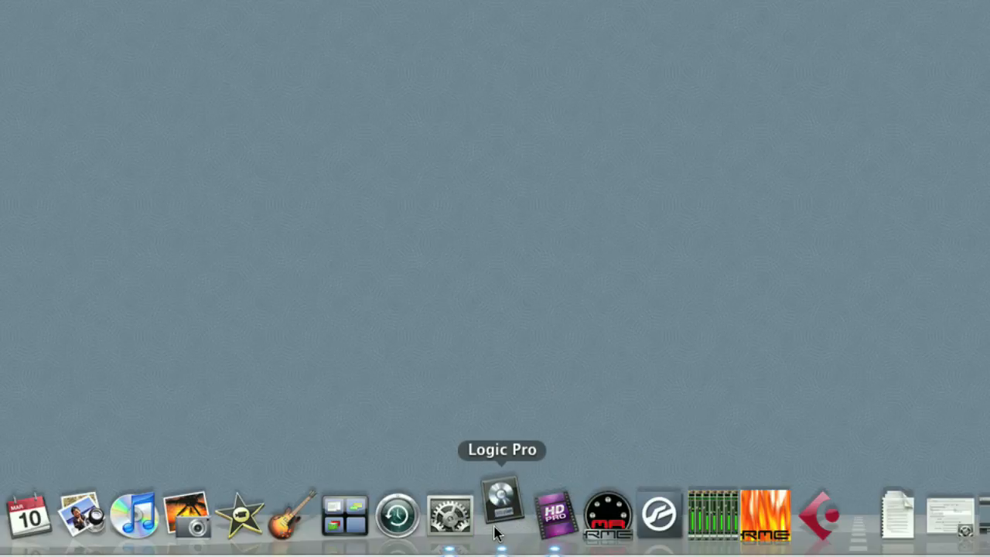
click(502, 513)
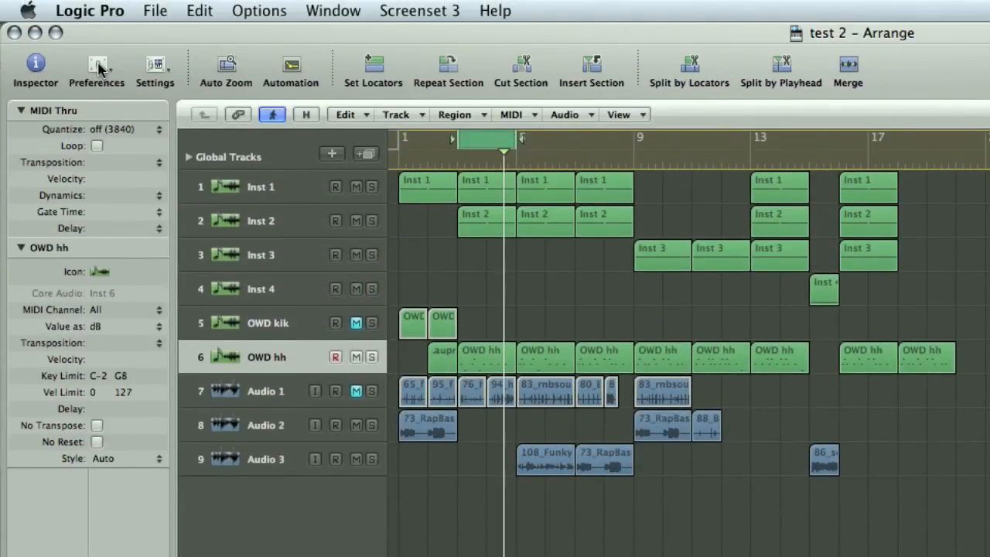
- In Audio preferences, set the device to Firefaces and apply the changes
click(96, 69)
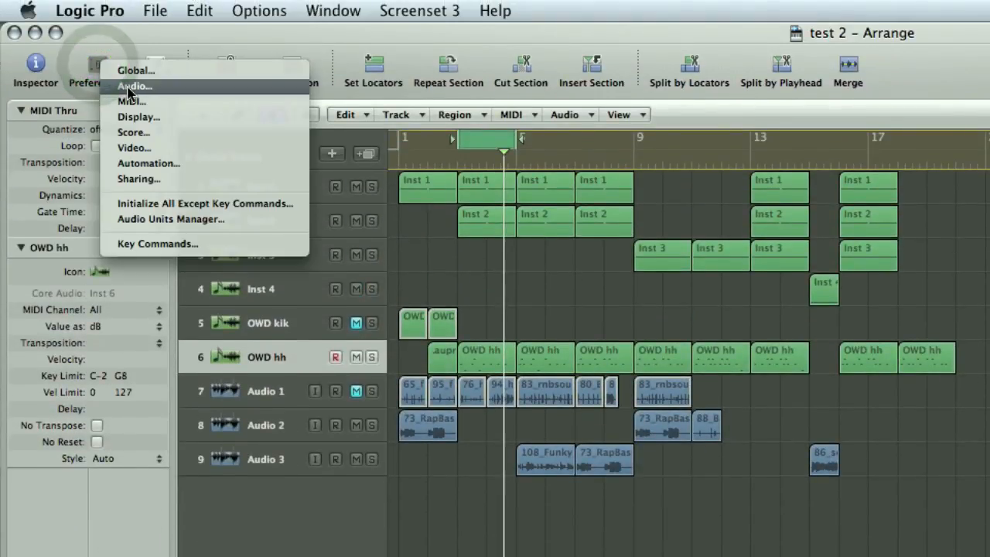
click(135, 87)
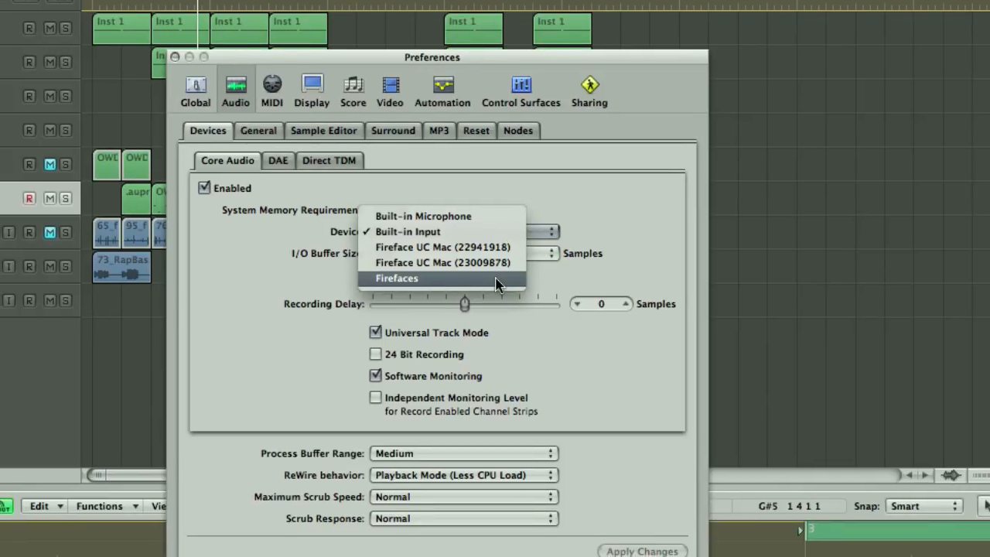
click(397, 278)
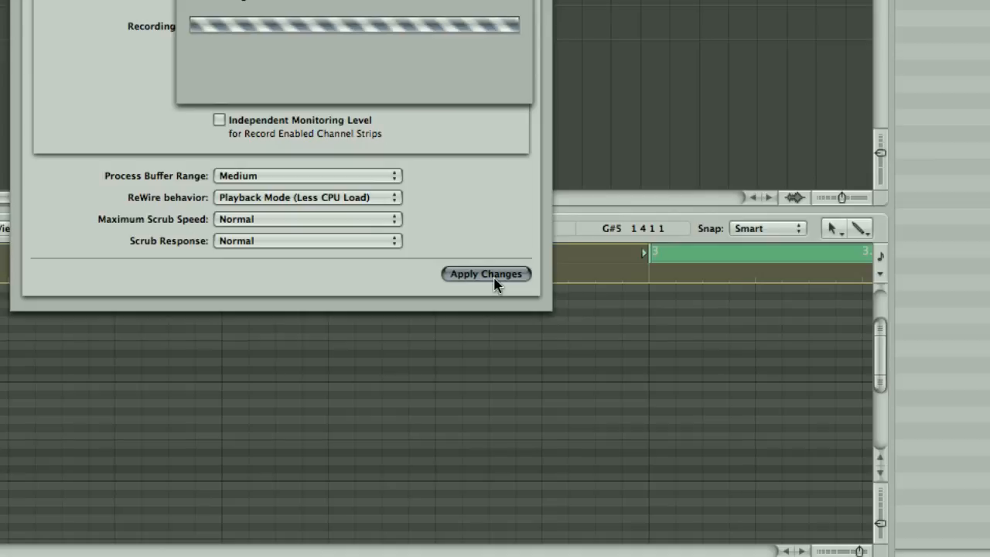
click(486, 272)
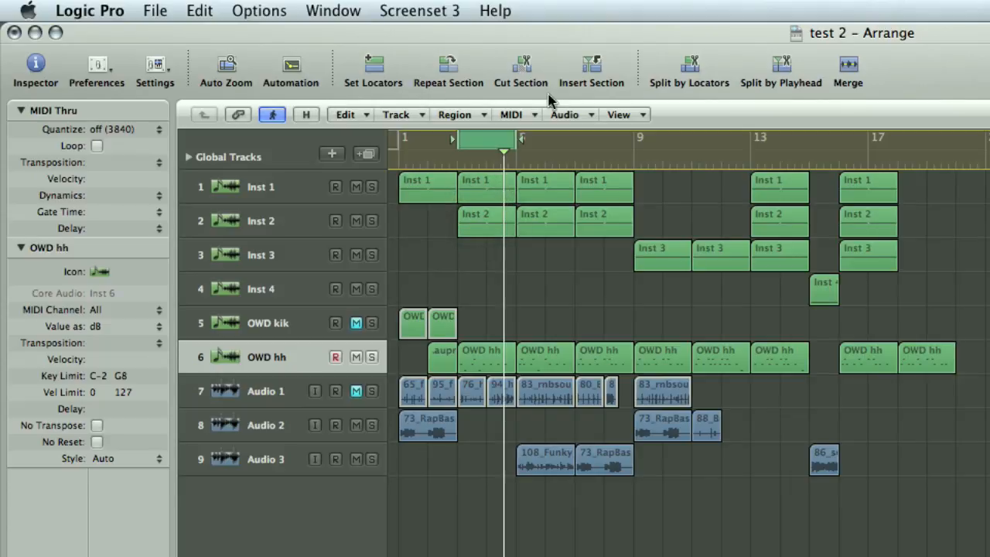
- Start creating a new track from the Track menu
click(396, 115)
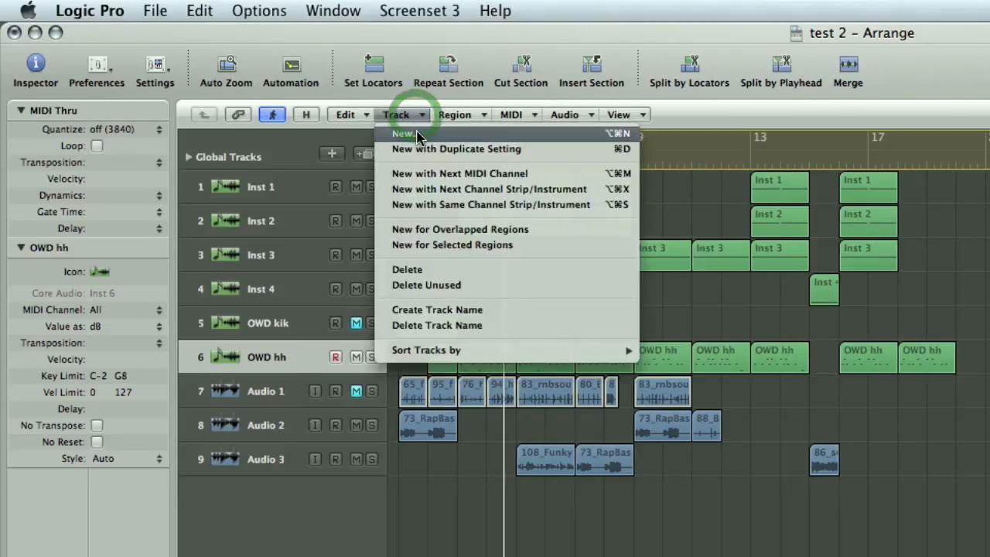
click(403, 133)
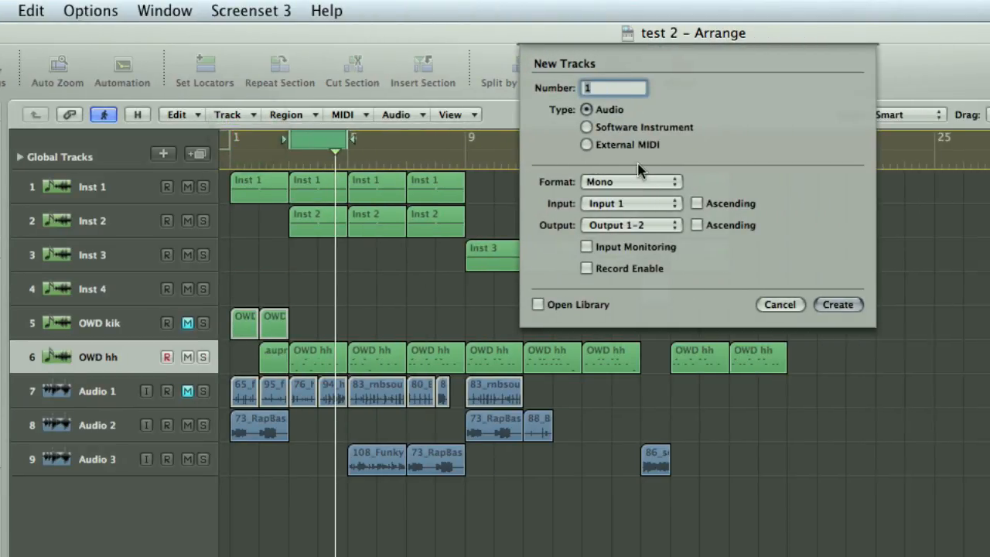